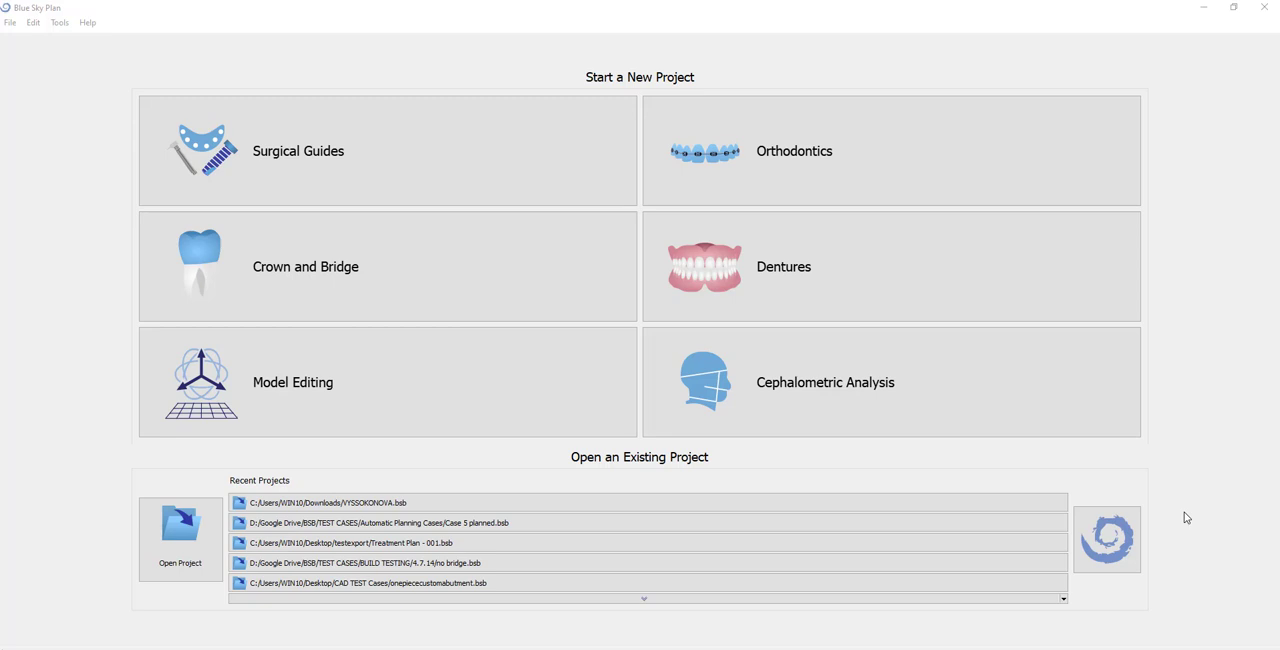
mouse_move(45, 528)
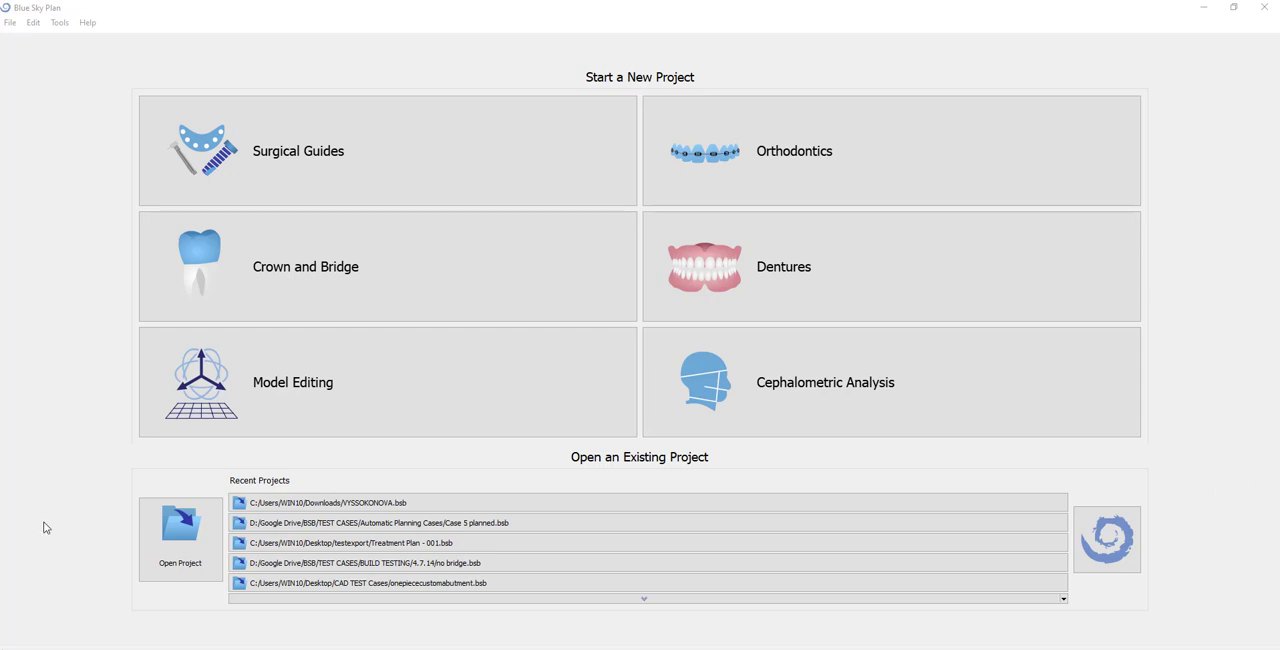
mouse_move(72, 579)
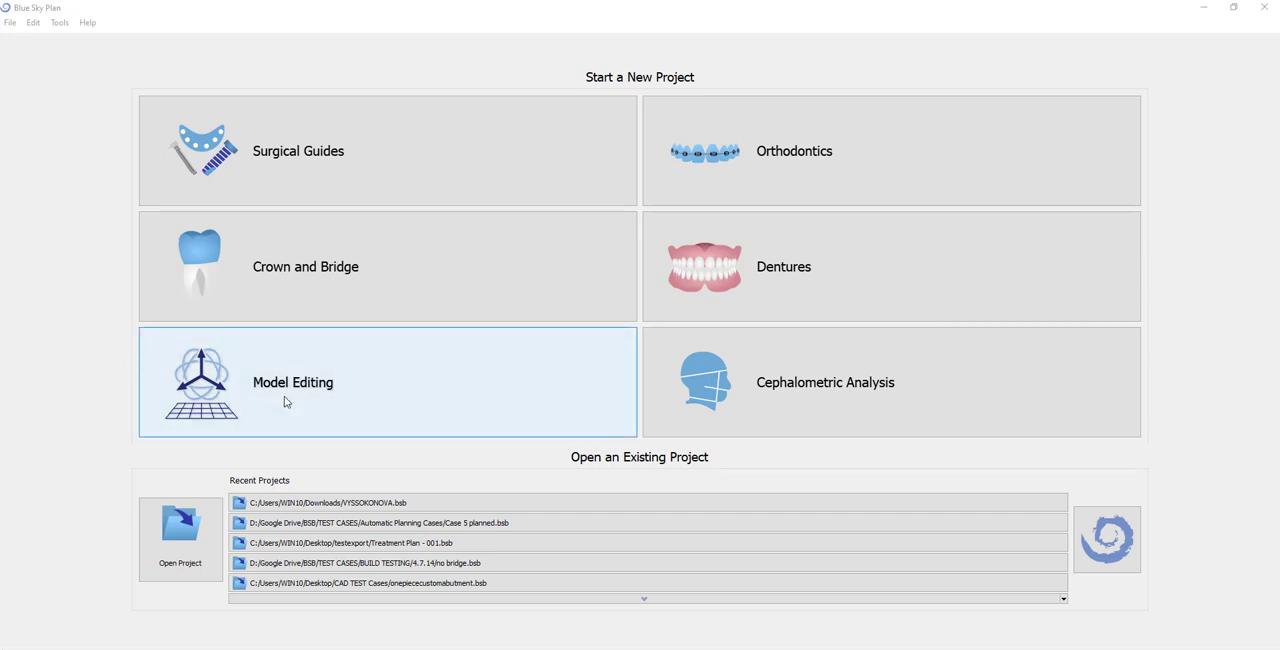
mouse_move(112, 377)
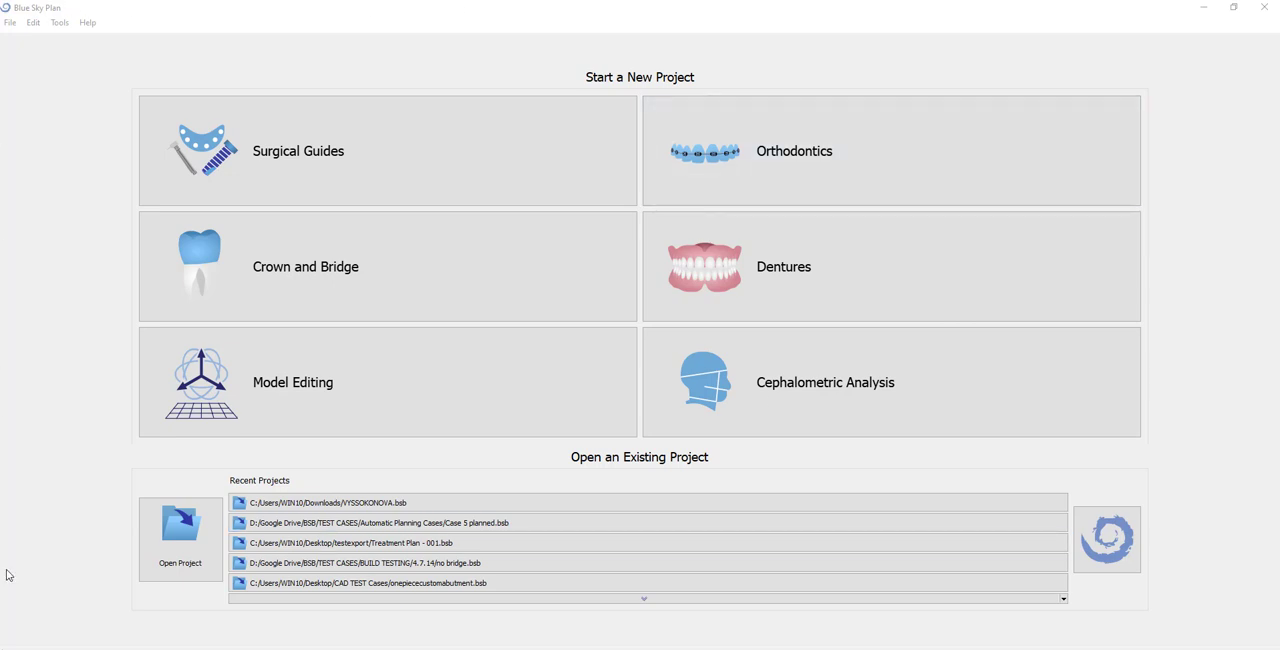
mouse_move(27, 571)
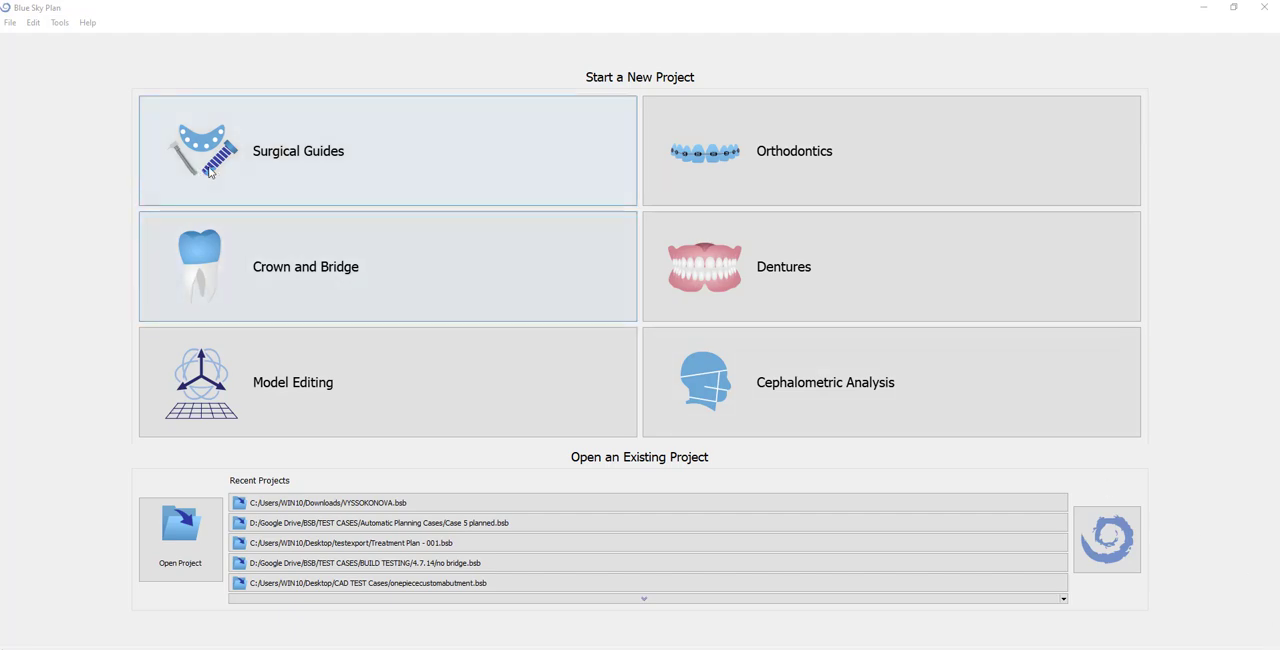
Open Surgical Guides to show One or Two Implant Case, Import Patient CT Scan and Import Models.
click(388, 150)
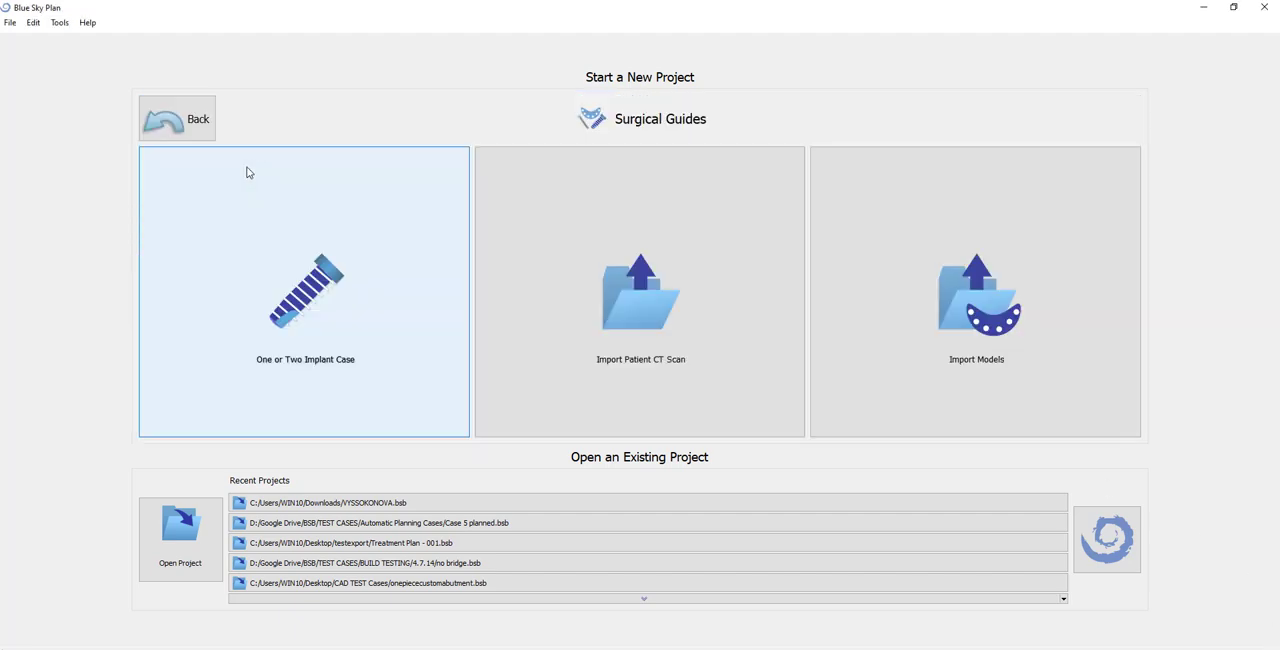
mouse_move(247, 278)
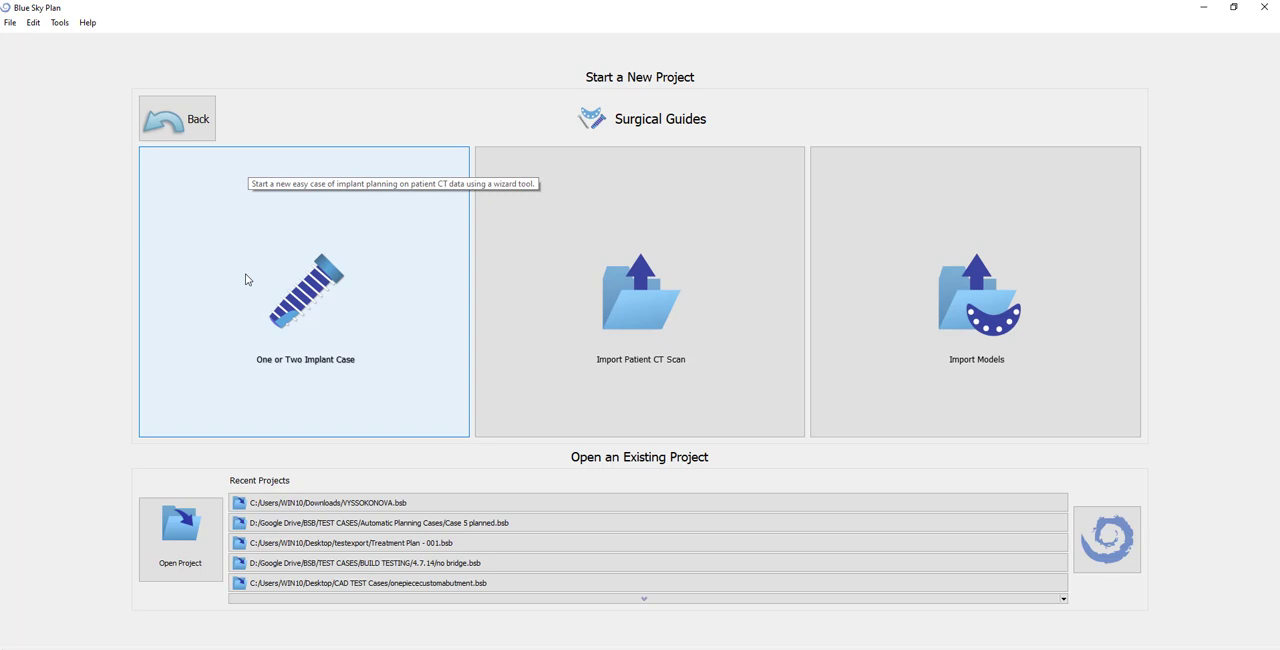
mouse_move(318, 392)
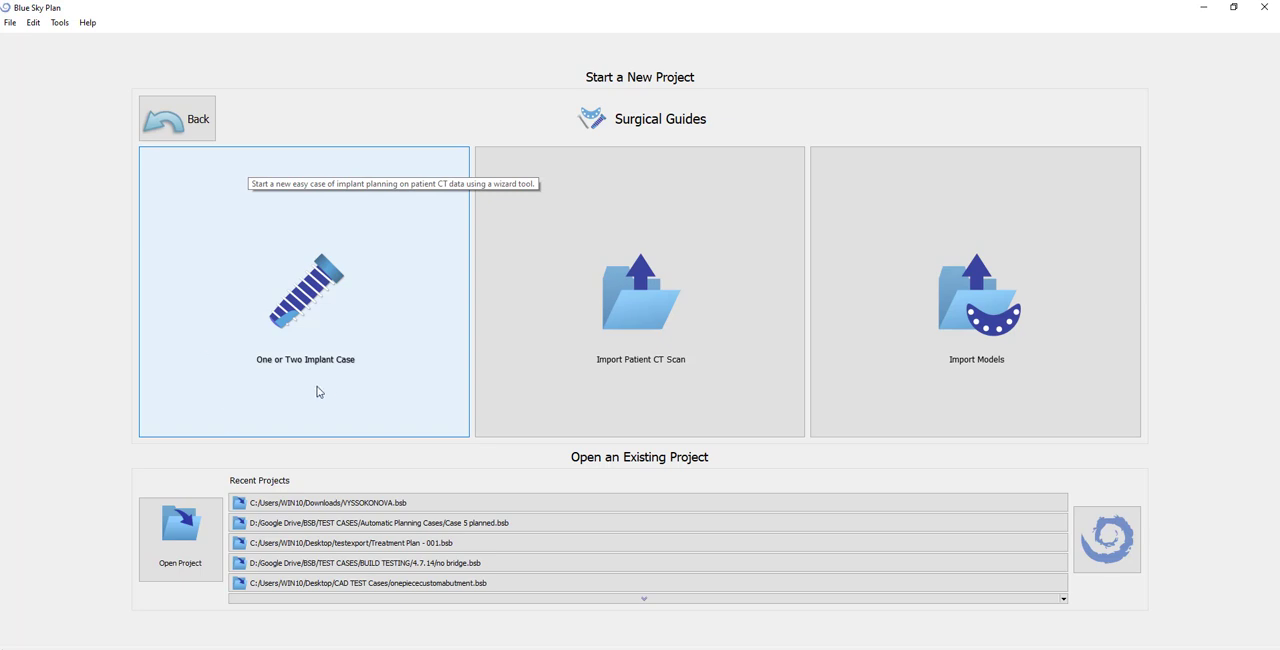
mouse_move(387, 366)
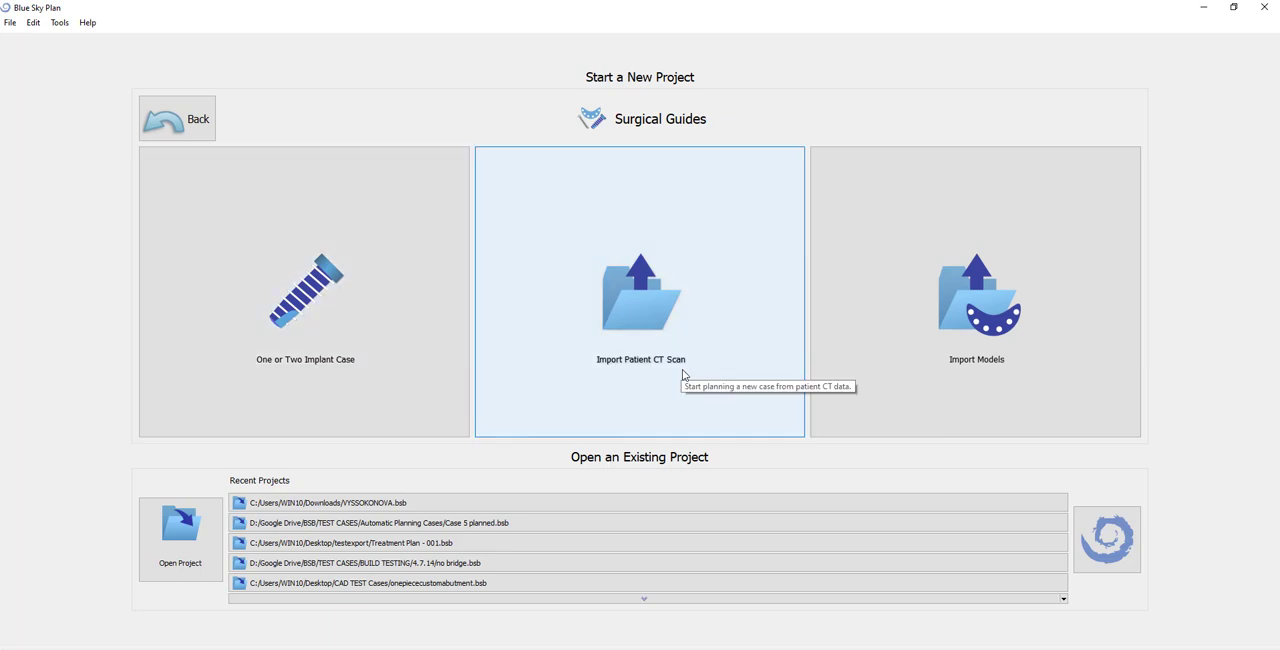
mouse_move(641, 367)
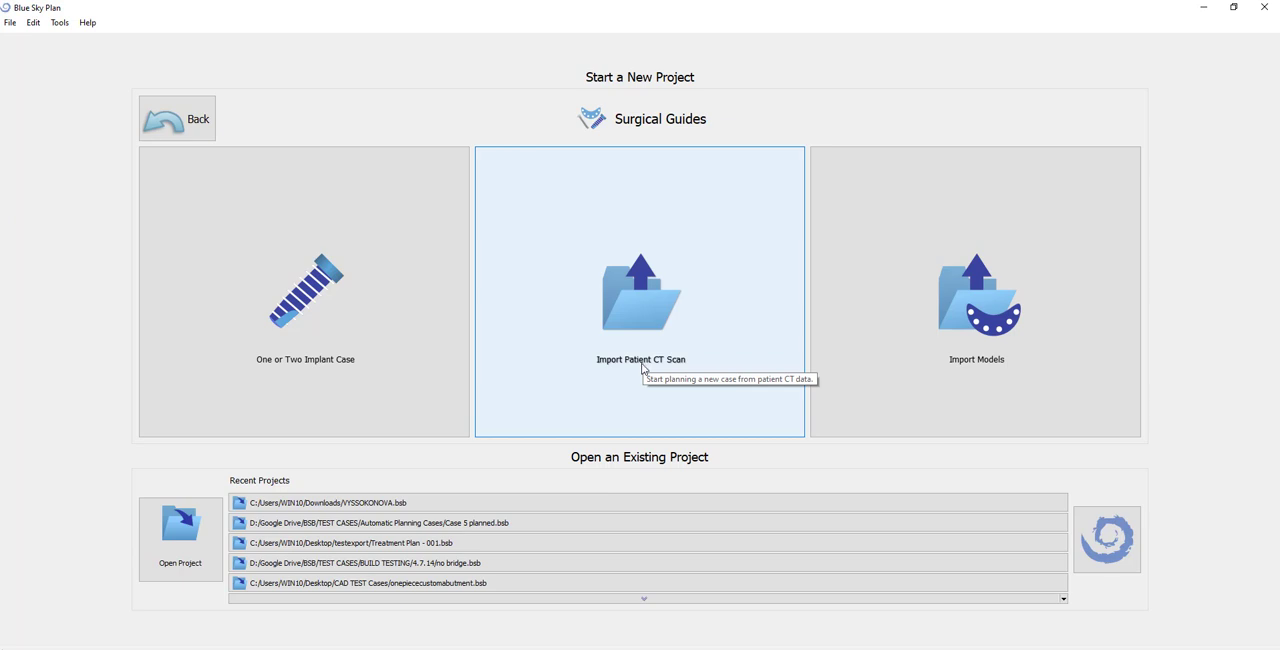
mouse_move(1000, 380)
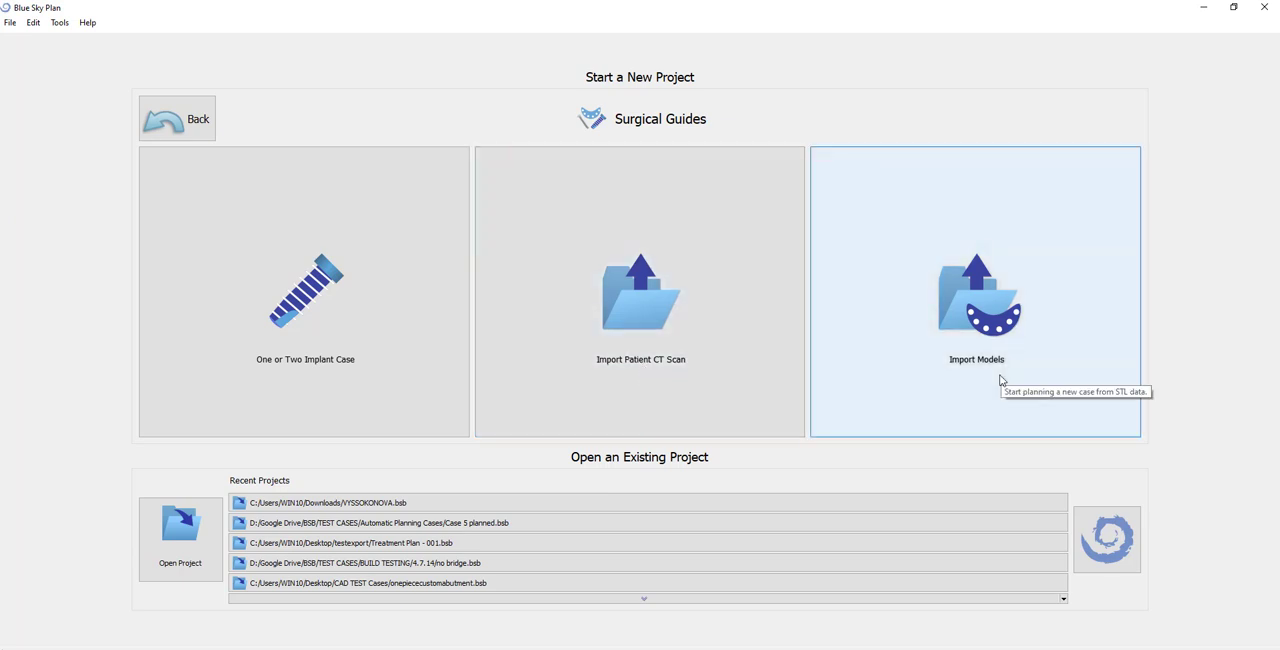
mouse_move(995, 372)
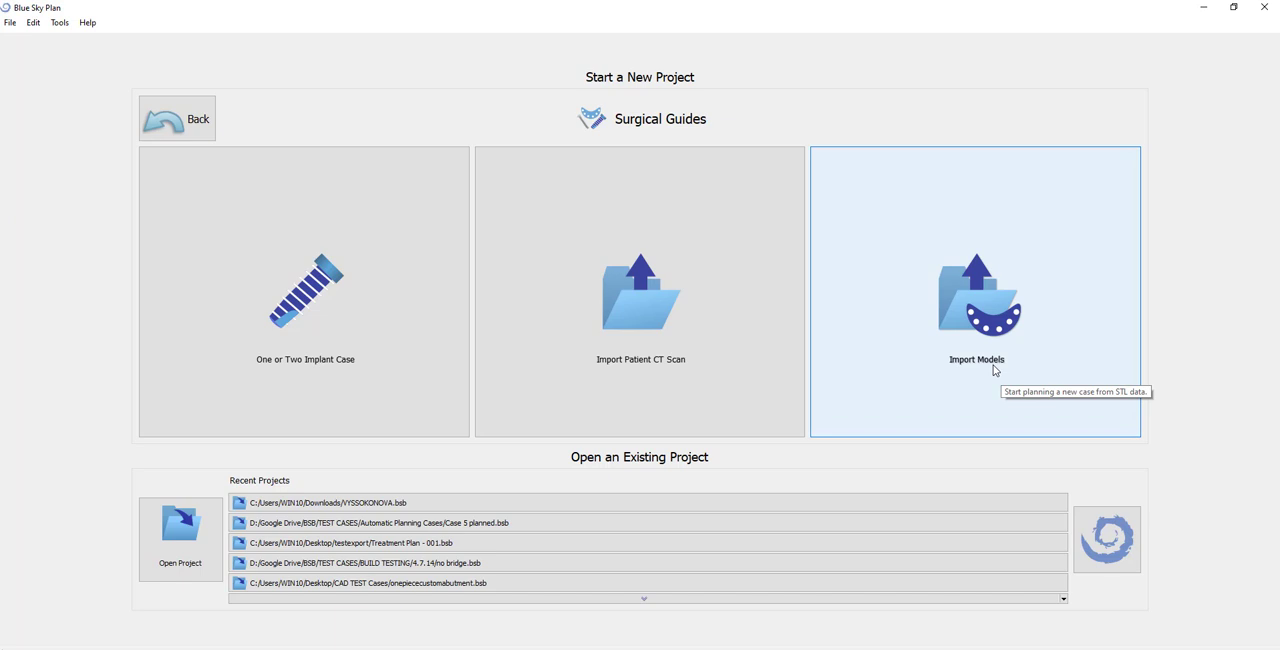
mouse_move(157, 124)
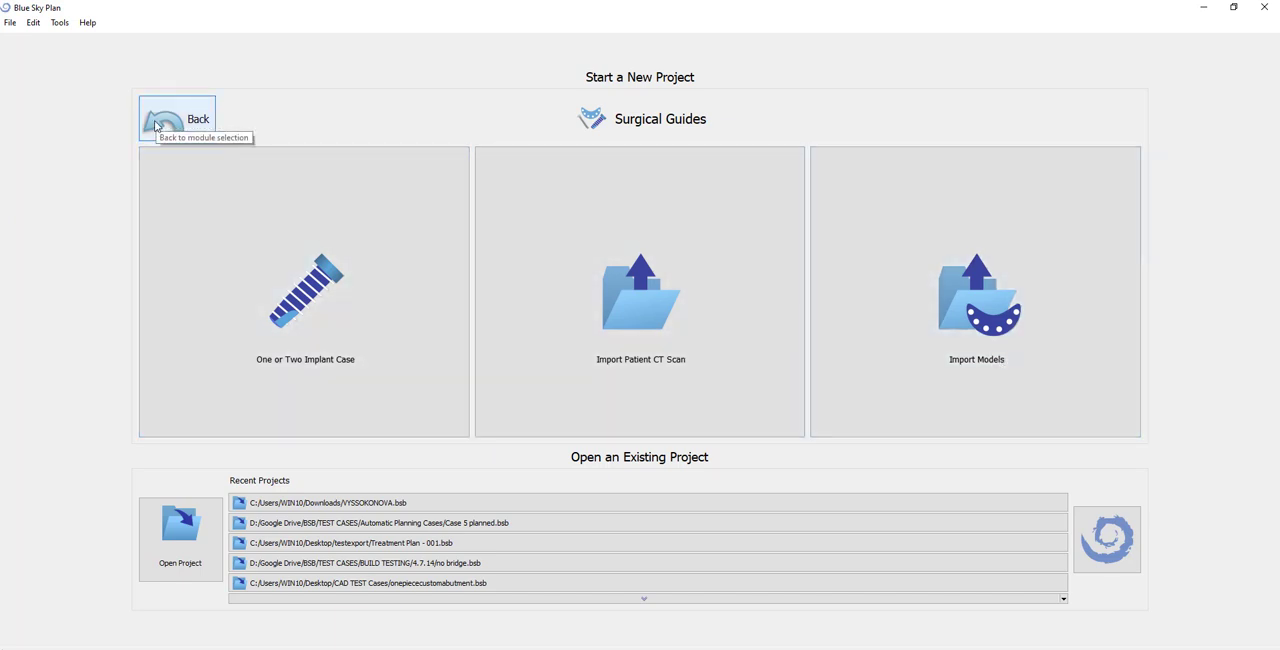
Return to the module selection screen and browse for an existing project among test-case folders.
click(176, 118)
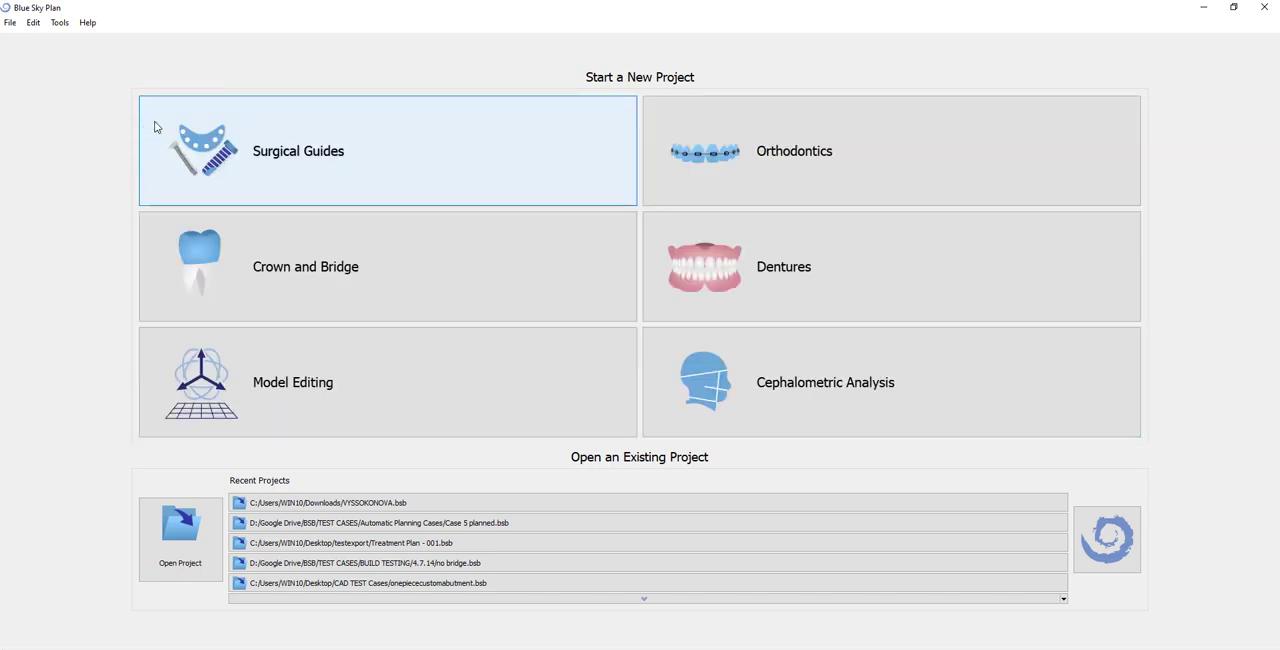
mouse_move(838, 457)
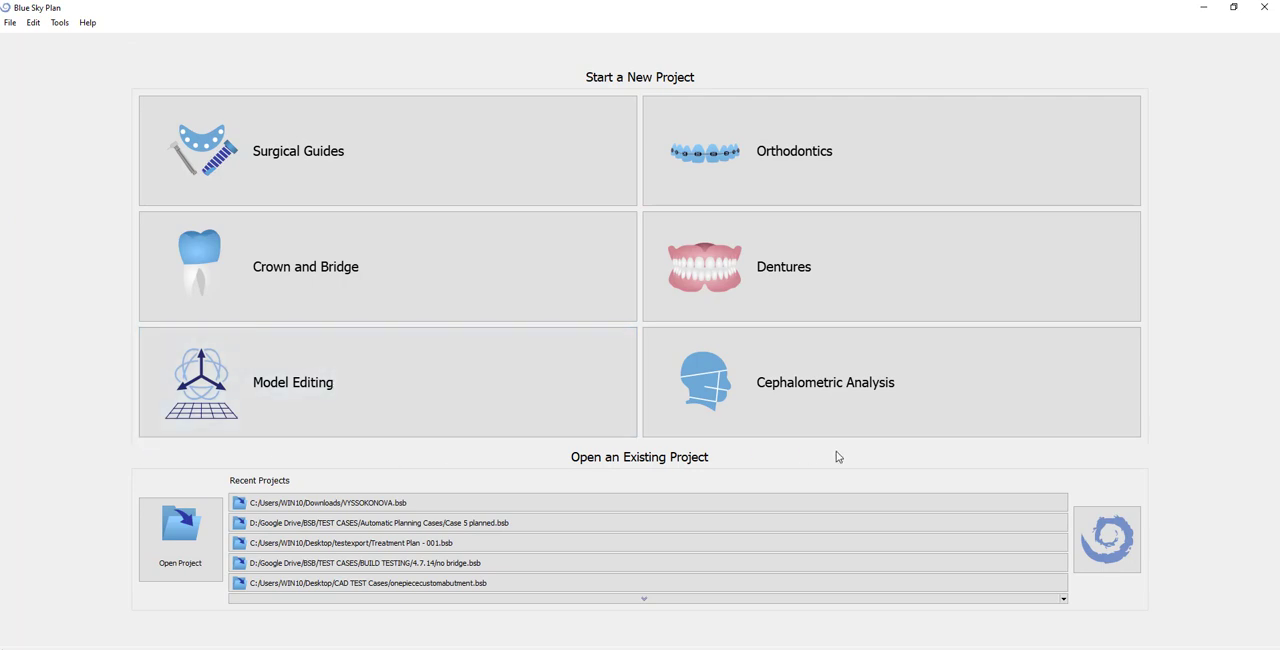
mouse_move(1181, 455)
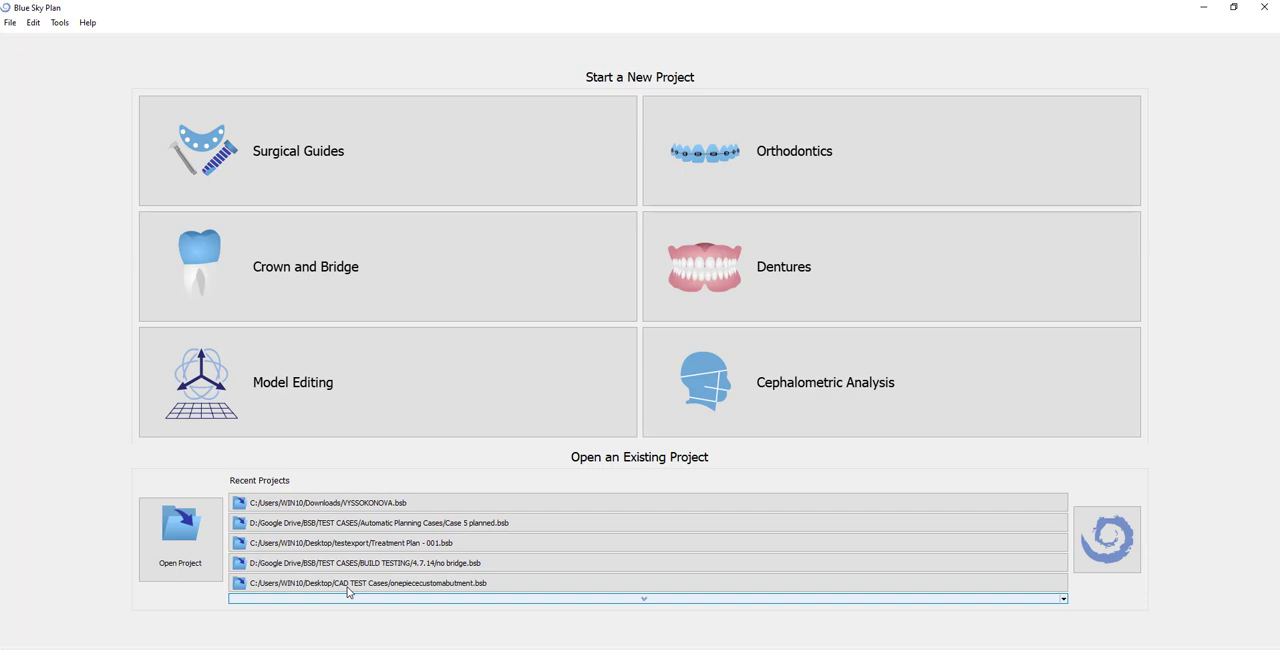
mouse_move(341, 623)
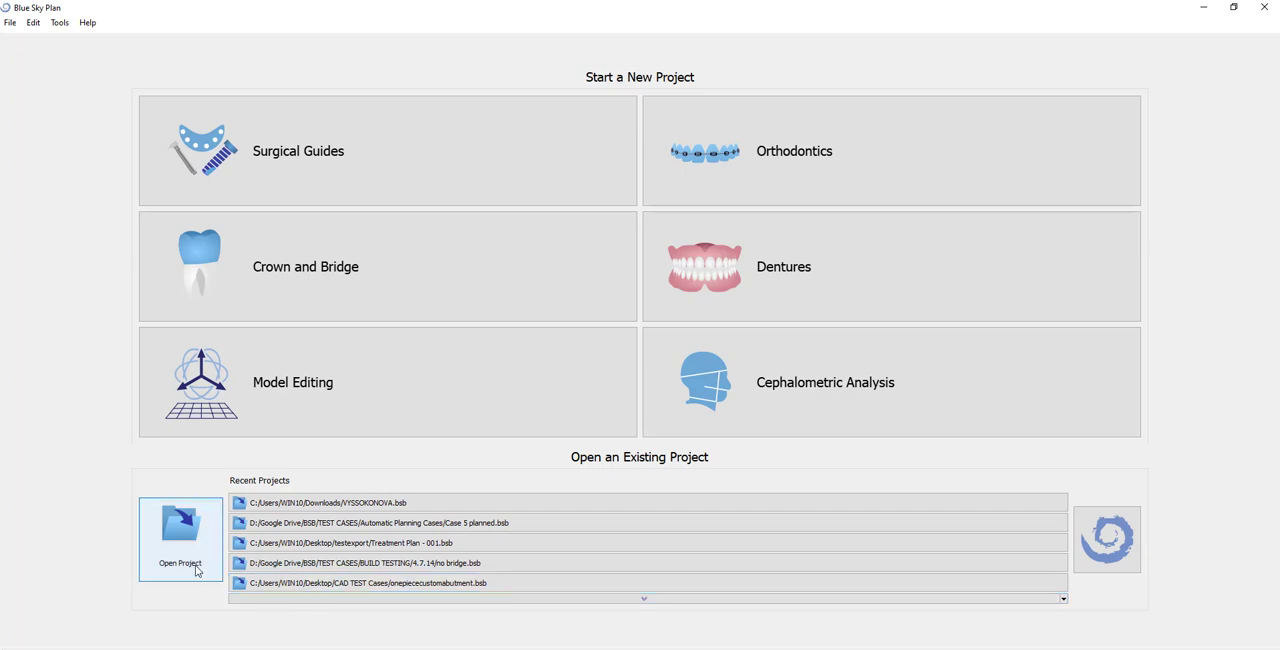
click(180, 540)
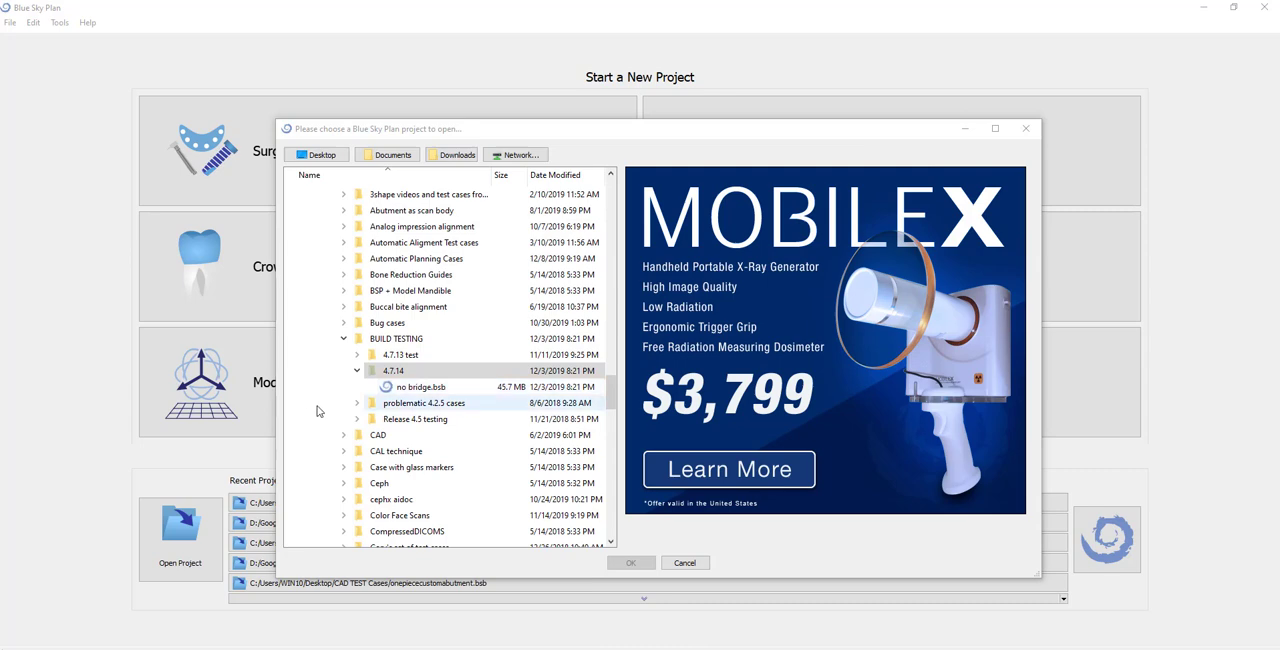
click(316, 154)
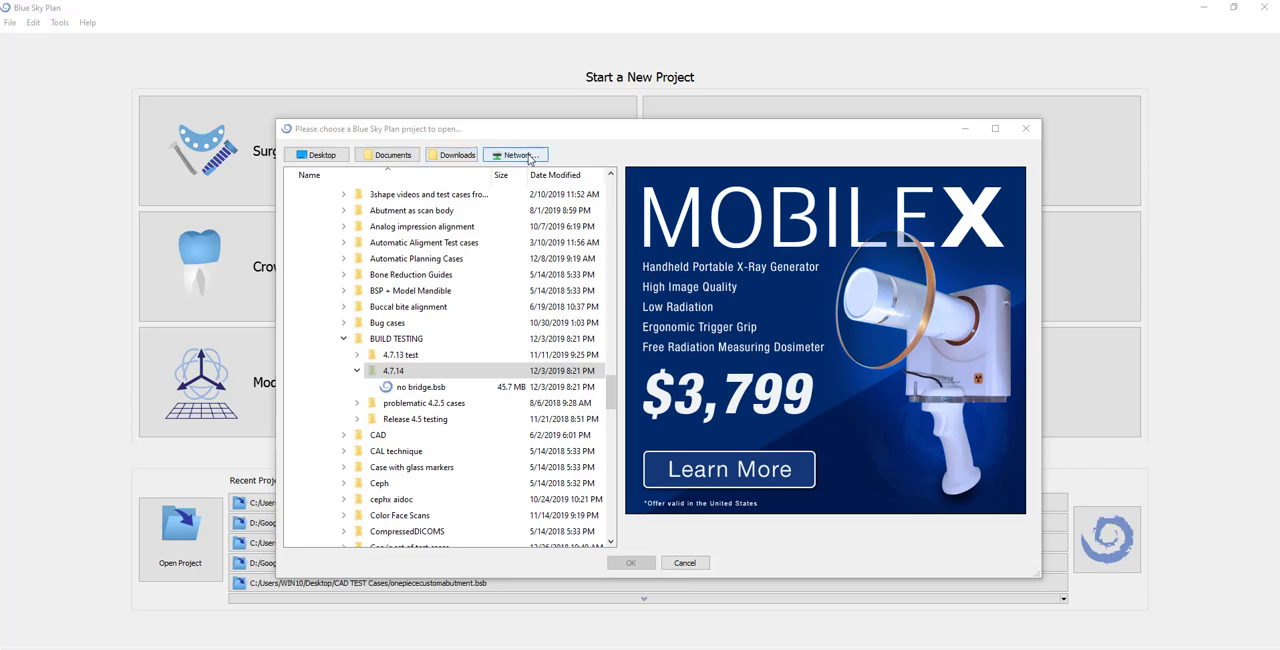
click(685, 562)
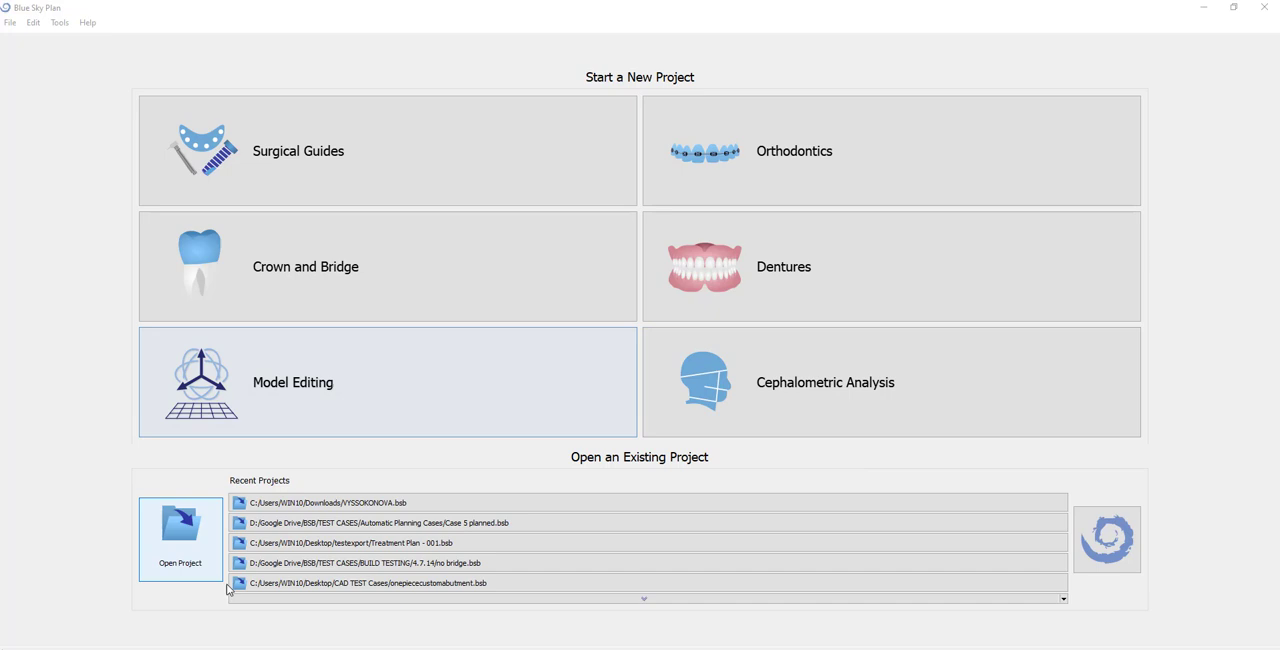
mouse_move(15, 549)
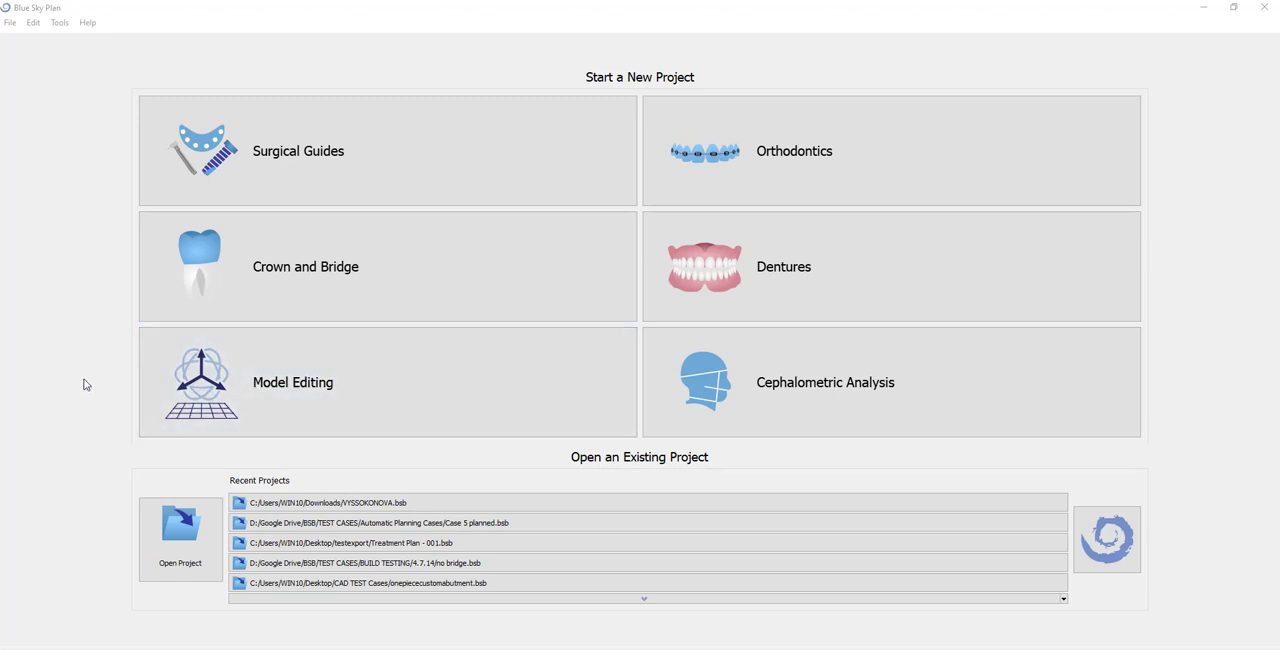
mouse_move(92, 64)
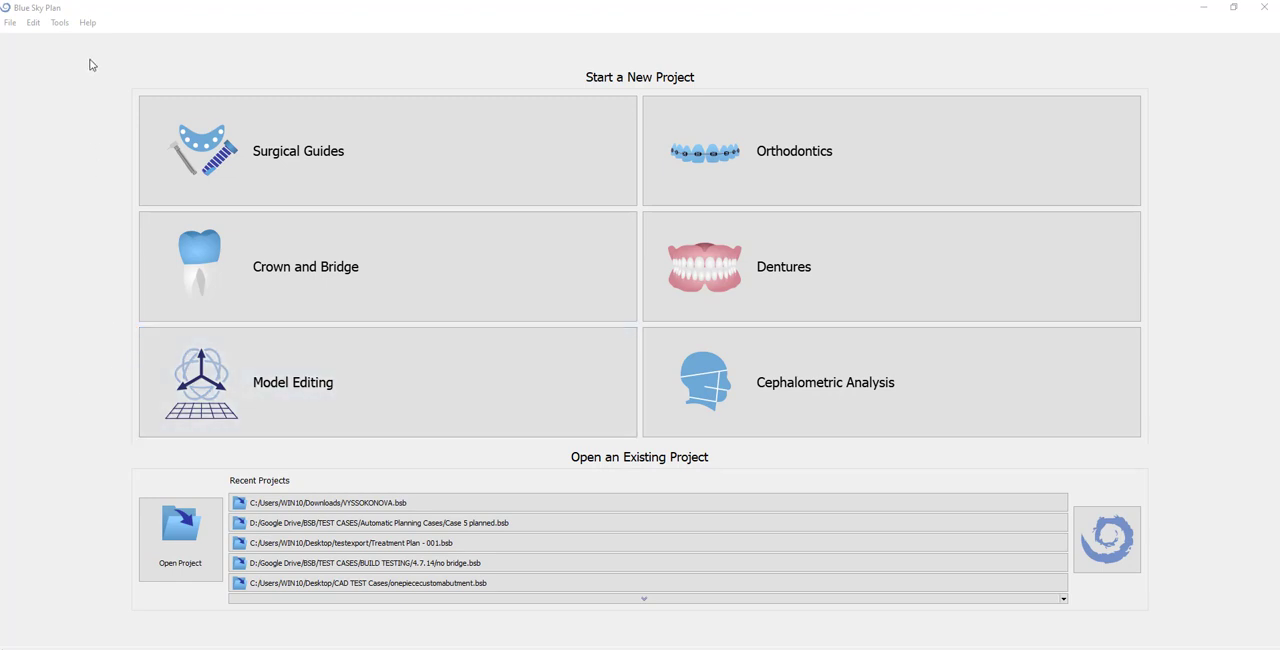
mouse_move(367, 127)
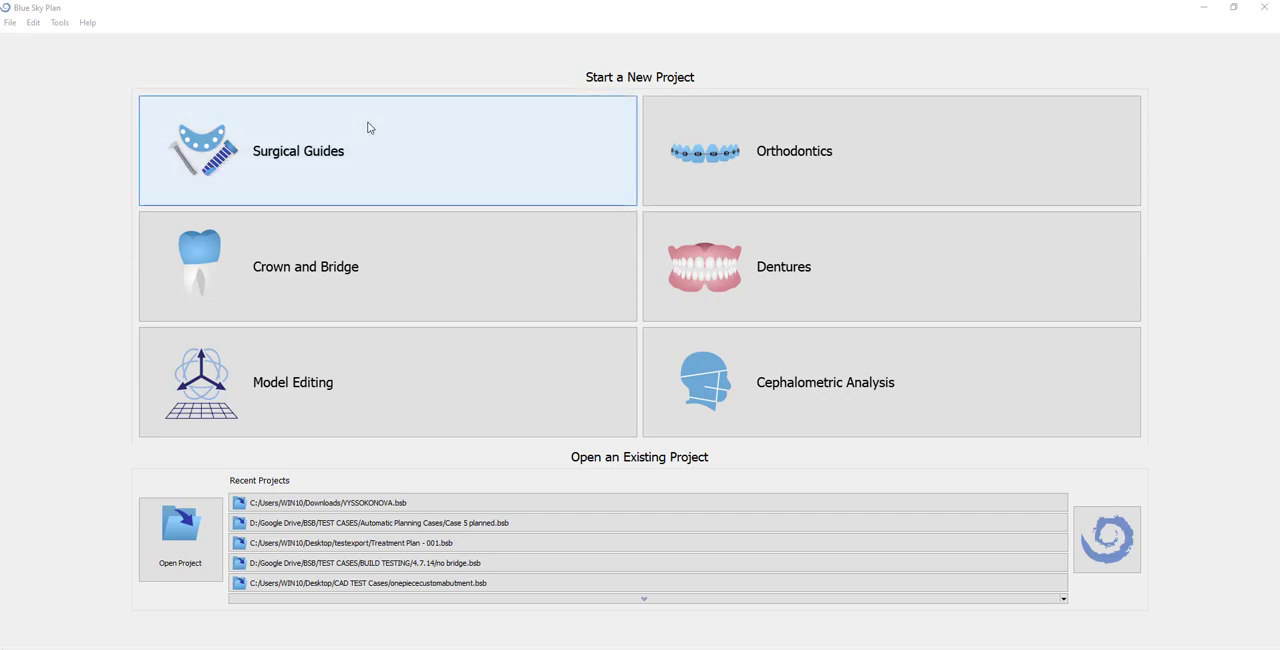
mouse_move(265, 268)
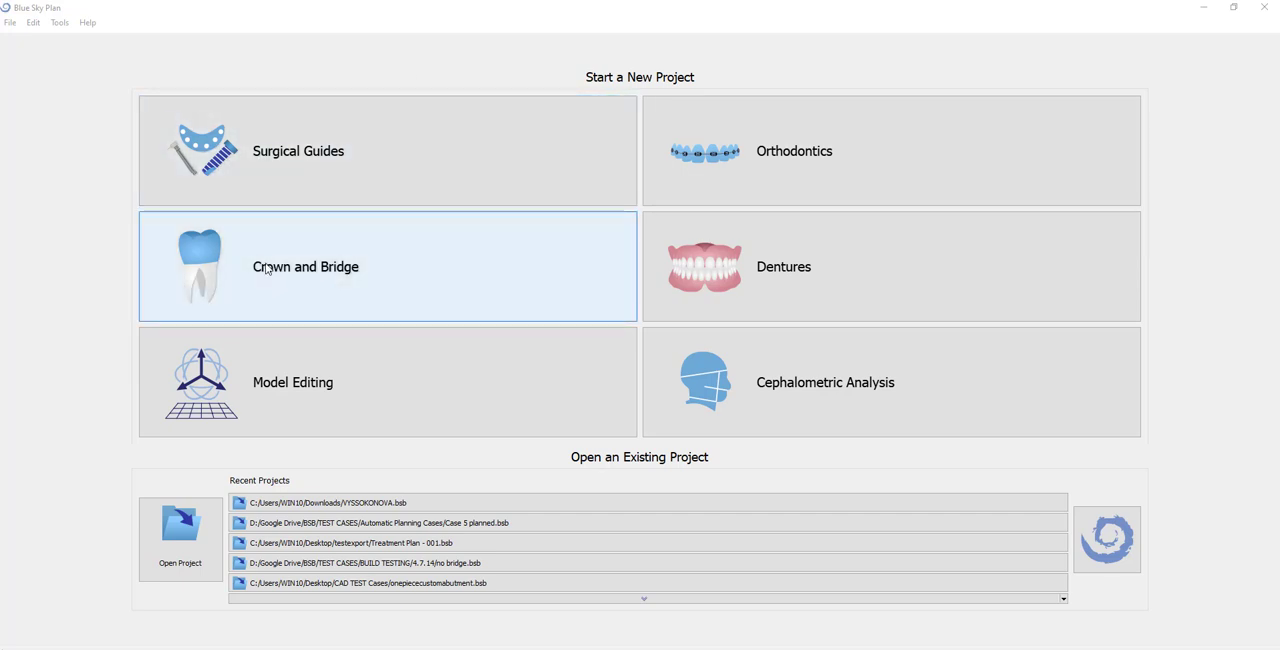
mouse_move(828, 267)
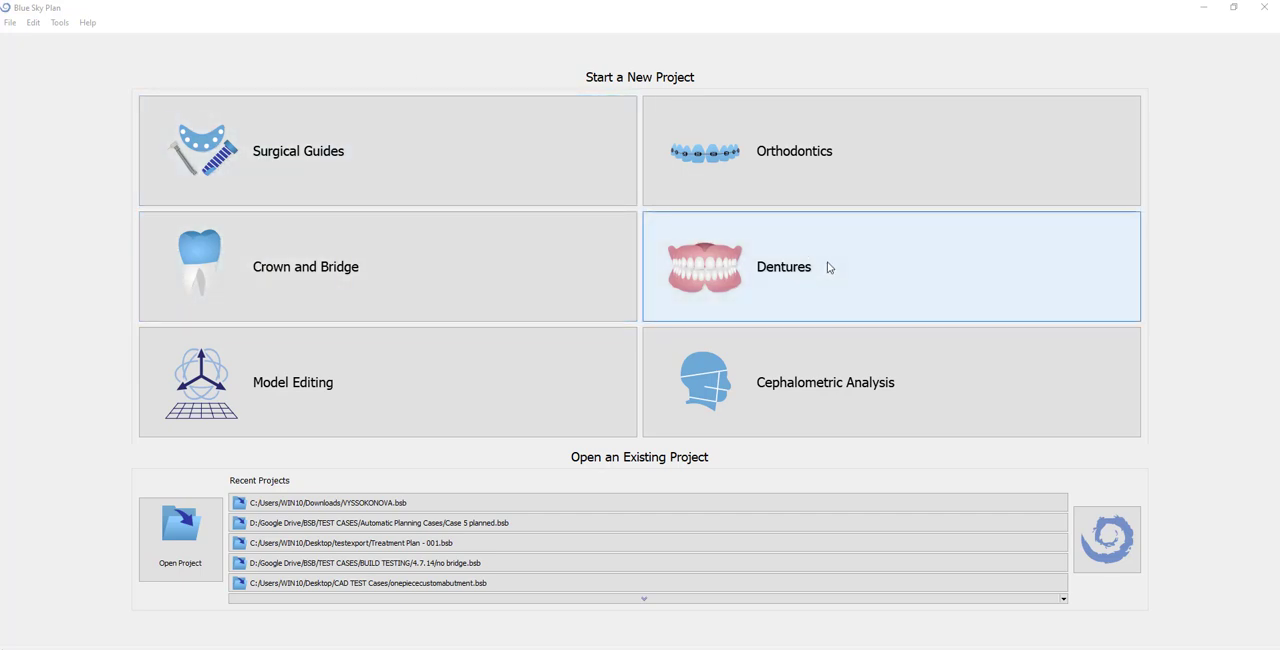
mouse_move(343, 178)
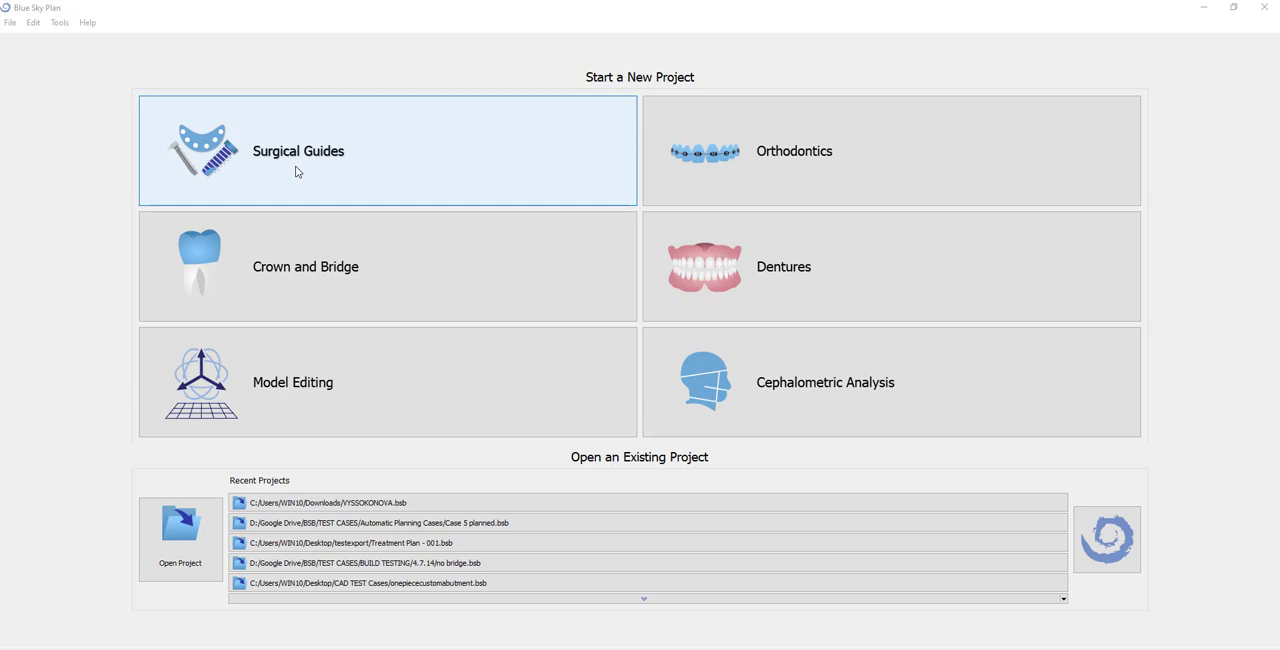
Start a Surgical Guides case from the patient CT, accepting the DICOM series and alignment.
click(387, 150)
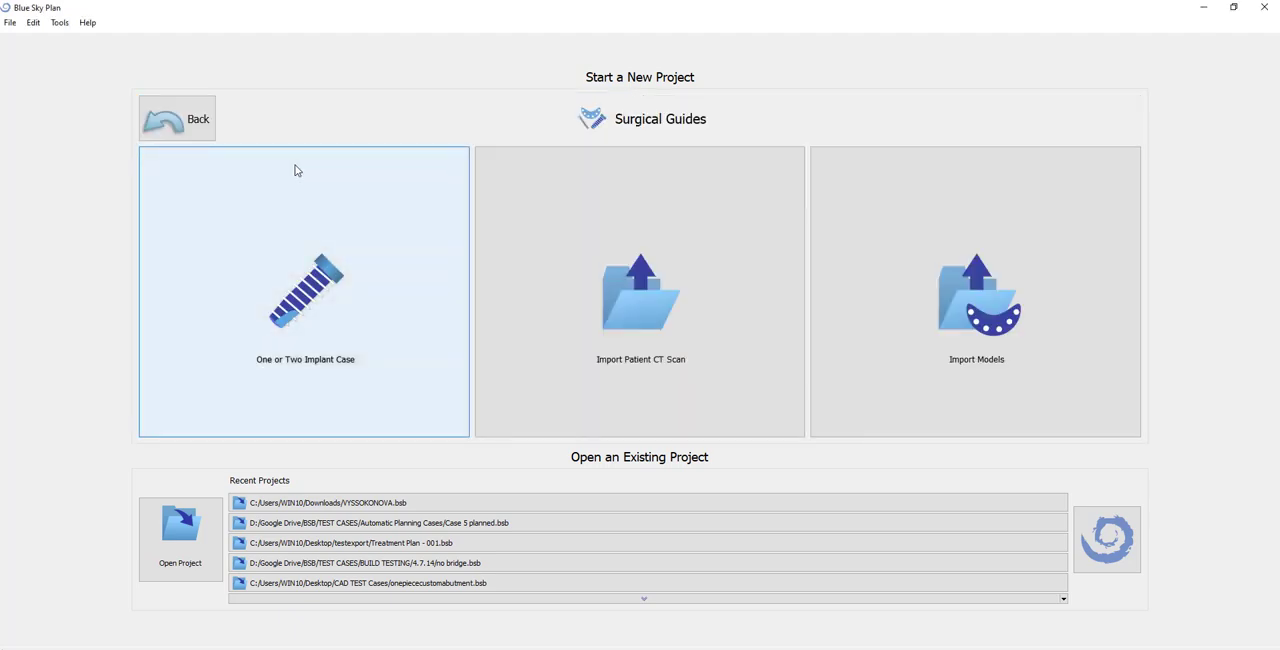
mouse_move(659, 345)
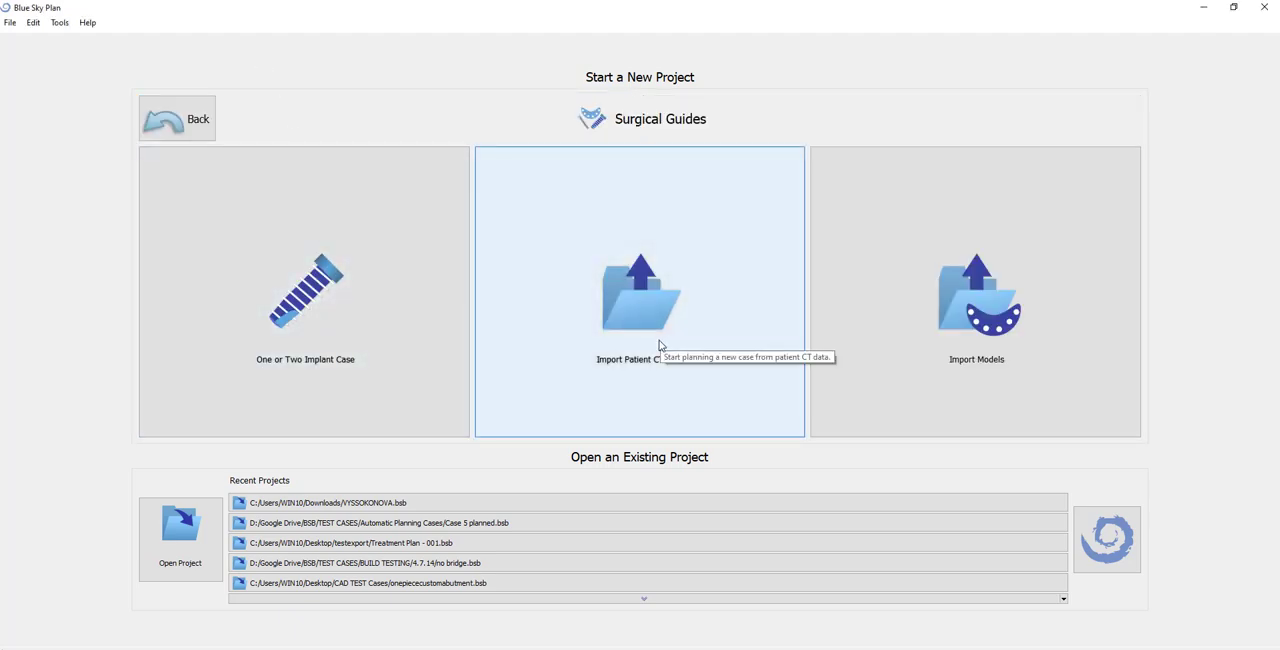
click(640, 293)
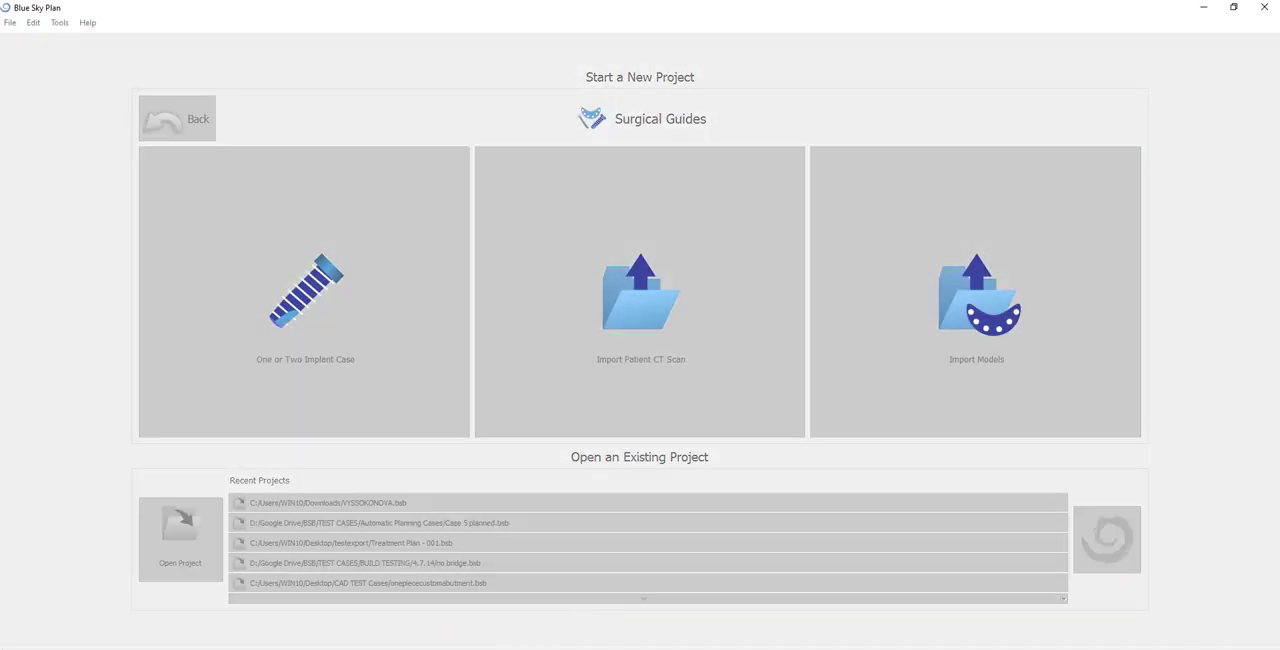
click(640, 291)
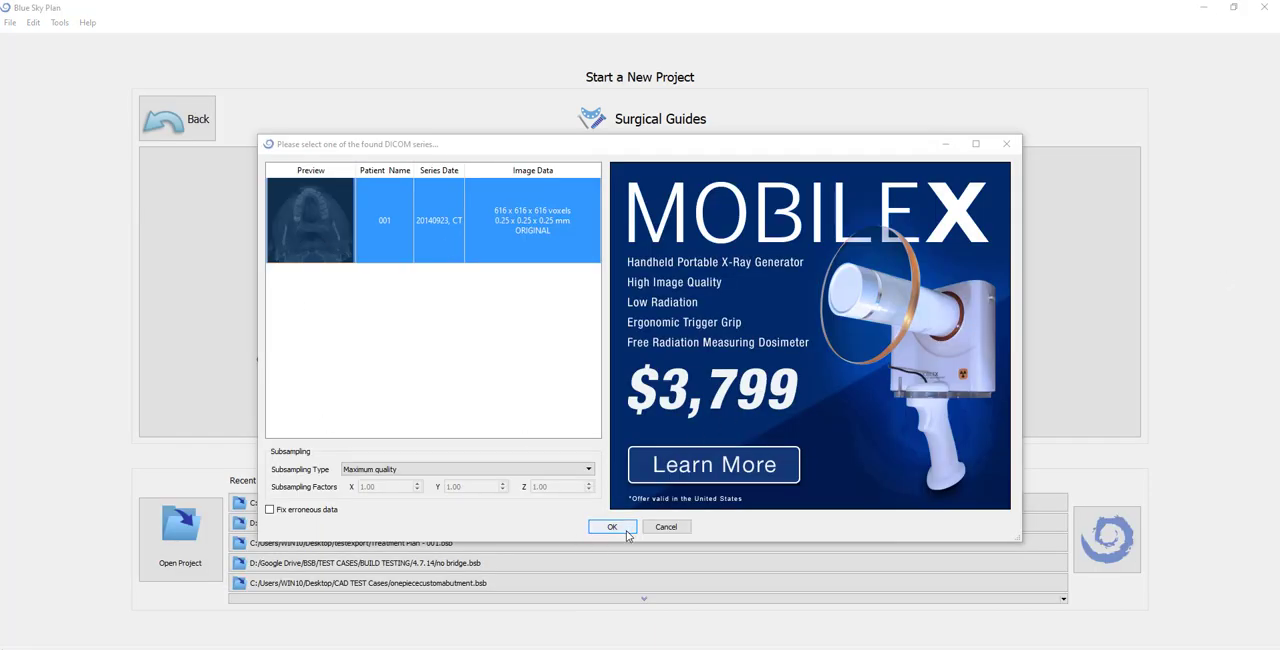
click(612, 527)
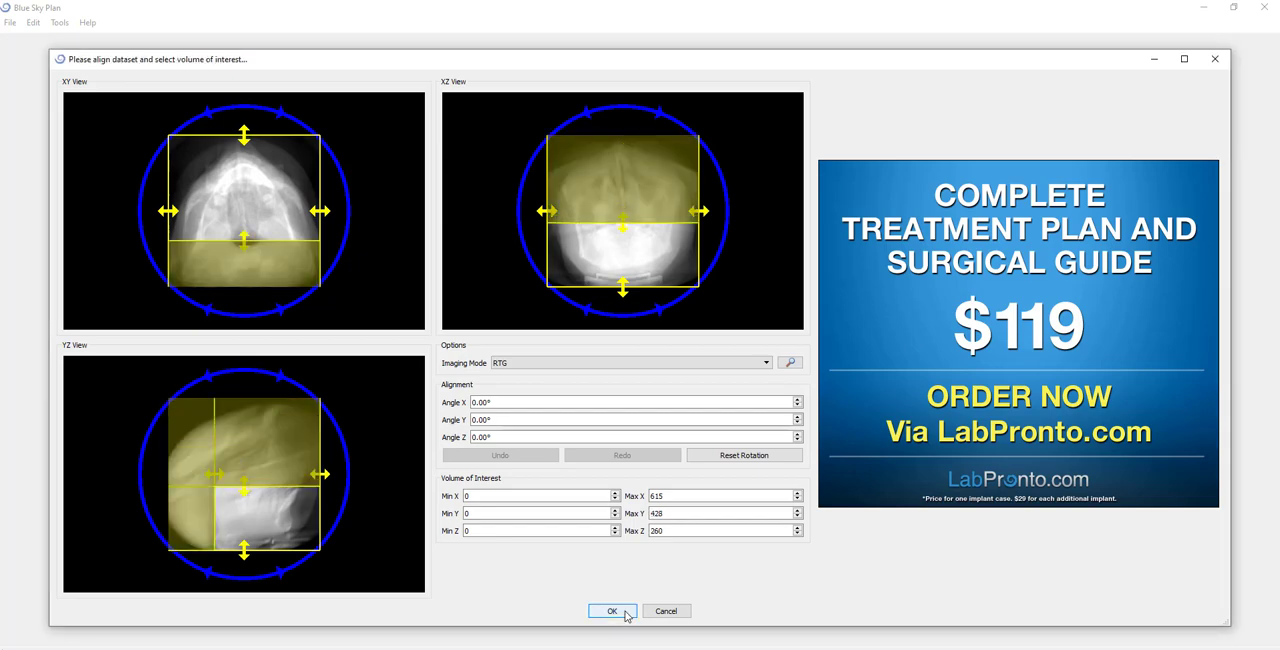
click(612, 611)
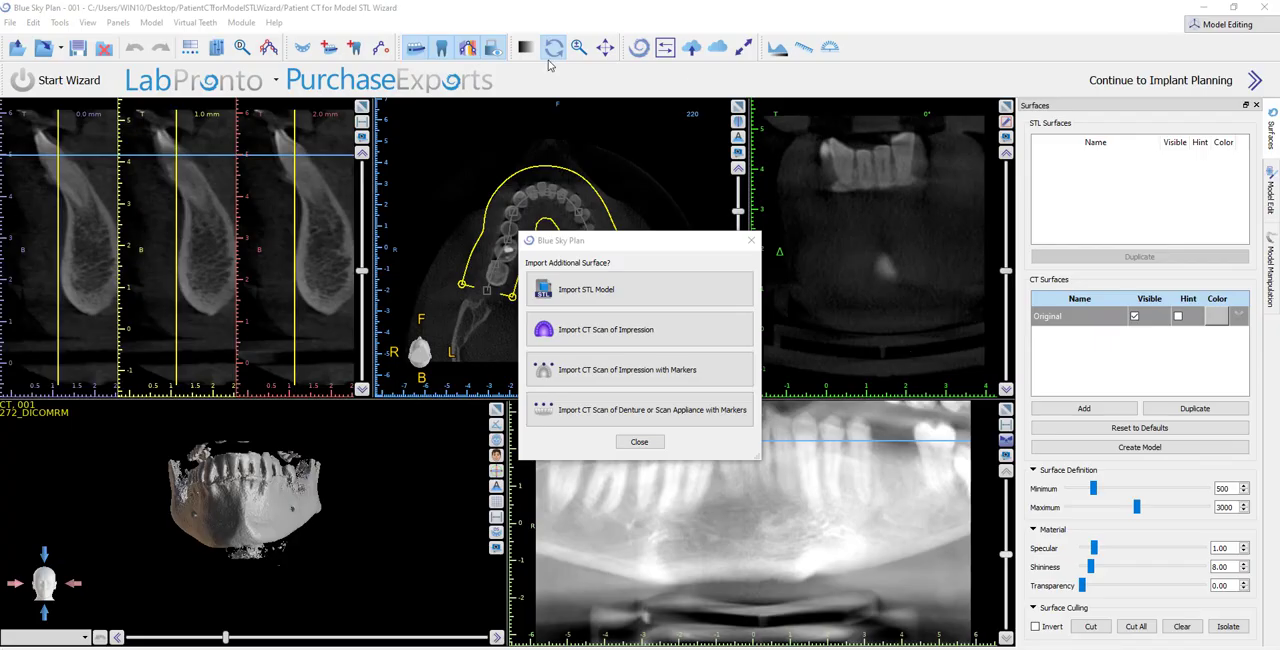
mouse_move(1207, 33)
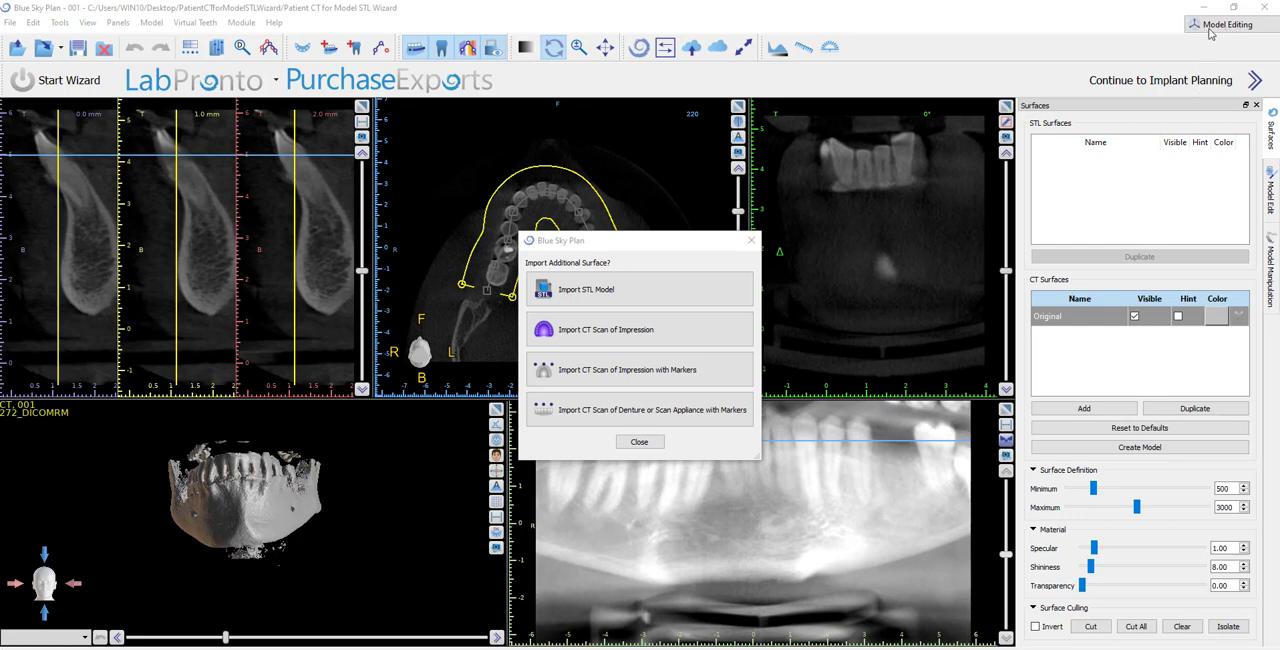
mouse_move(565, 532)
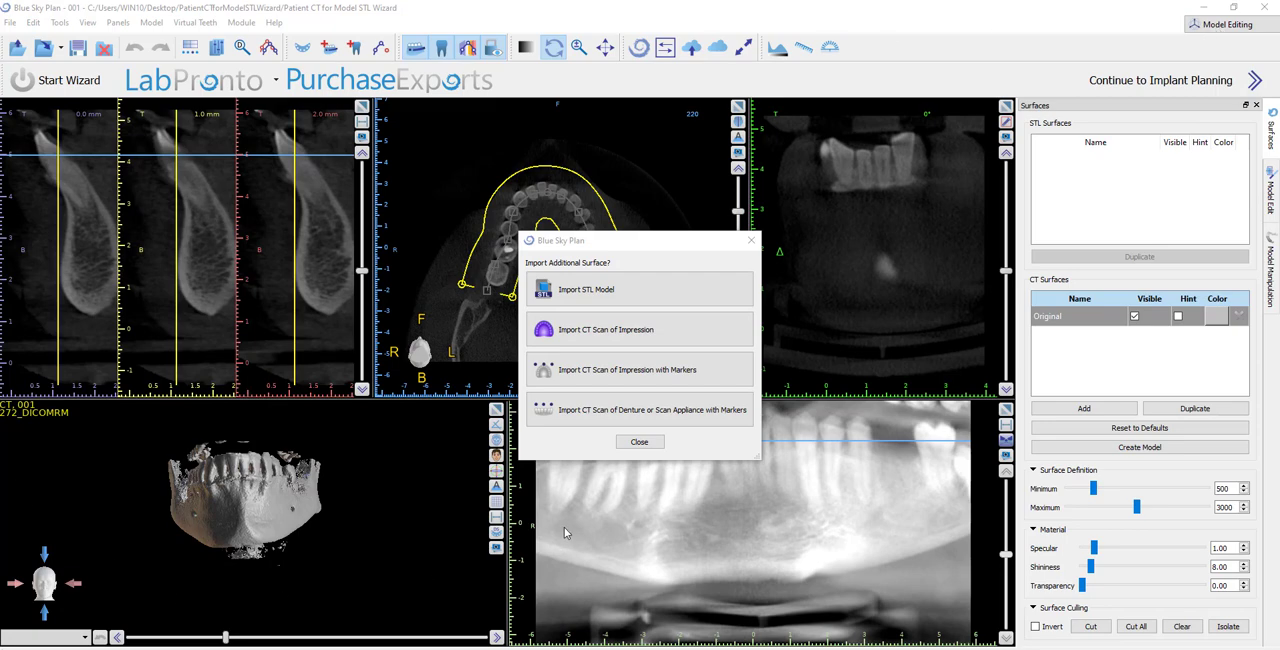
mouse_move(430, 321)
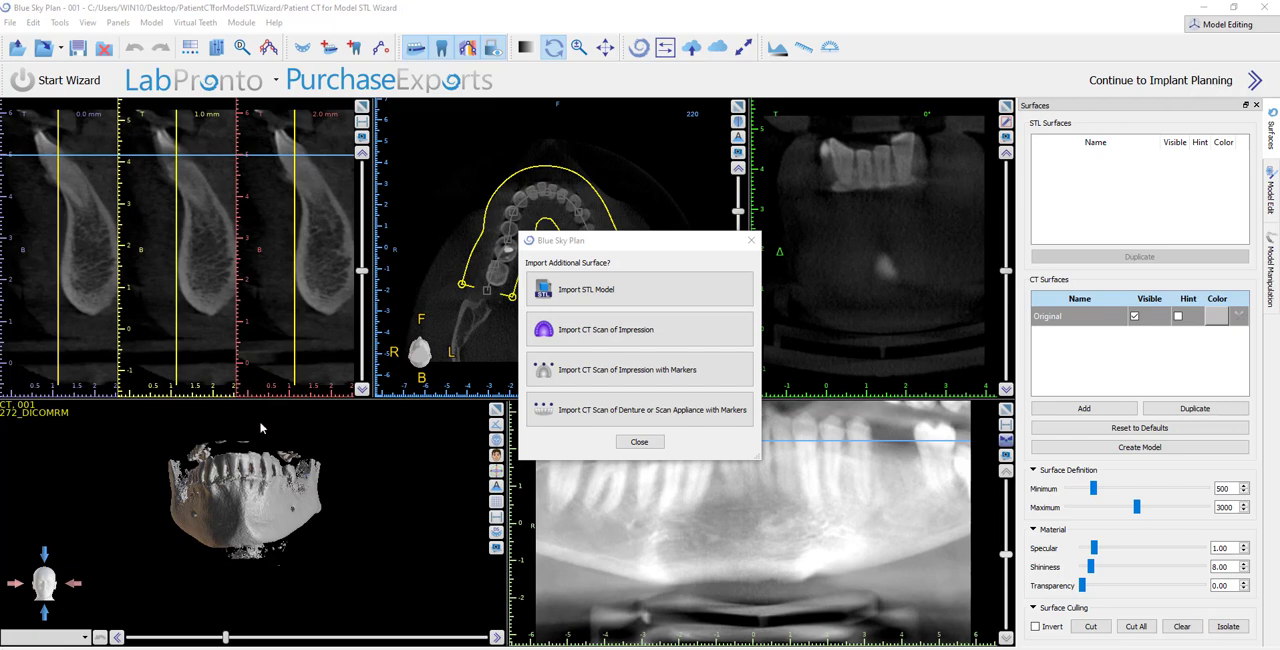
mouse_move(417, 142)
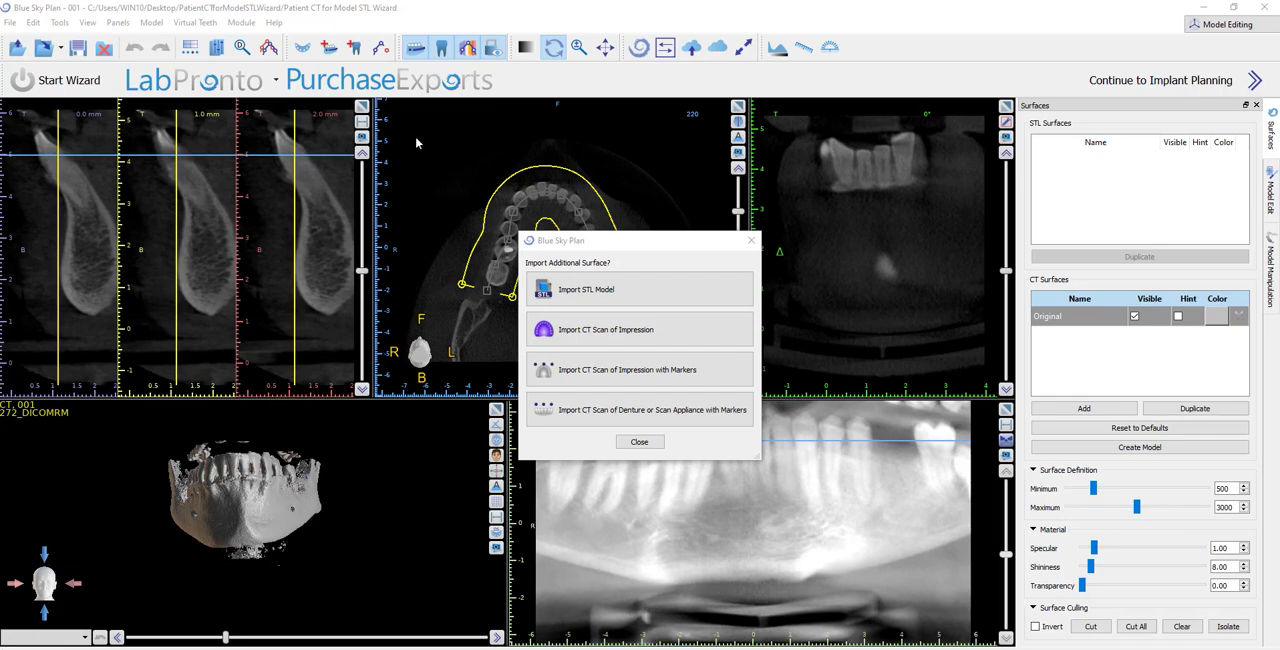
mouse_move(716, 539)
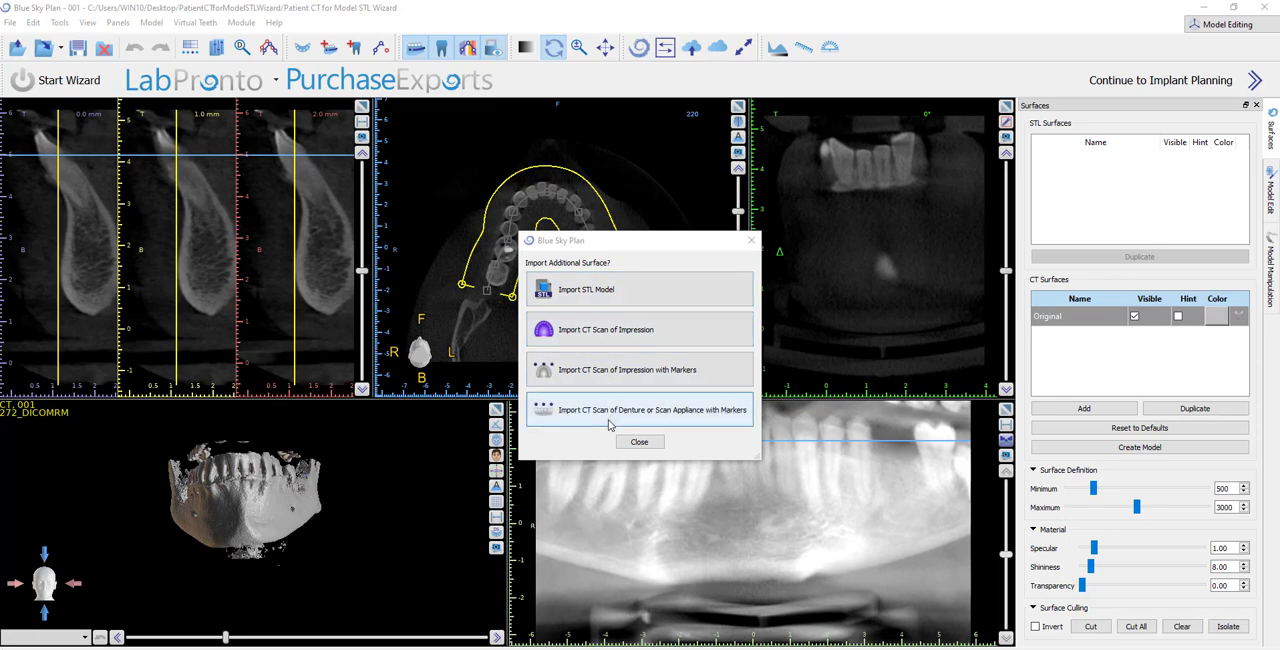
Choose Import STL Model in the Import Additional Surface dialog.
click(587, 289)
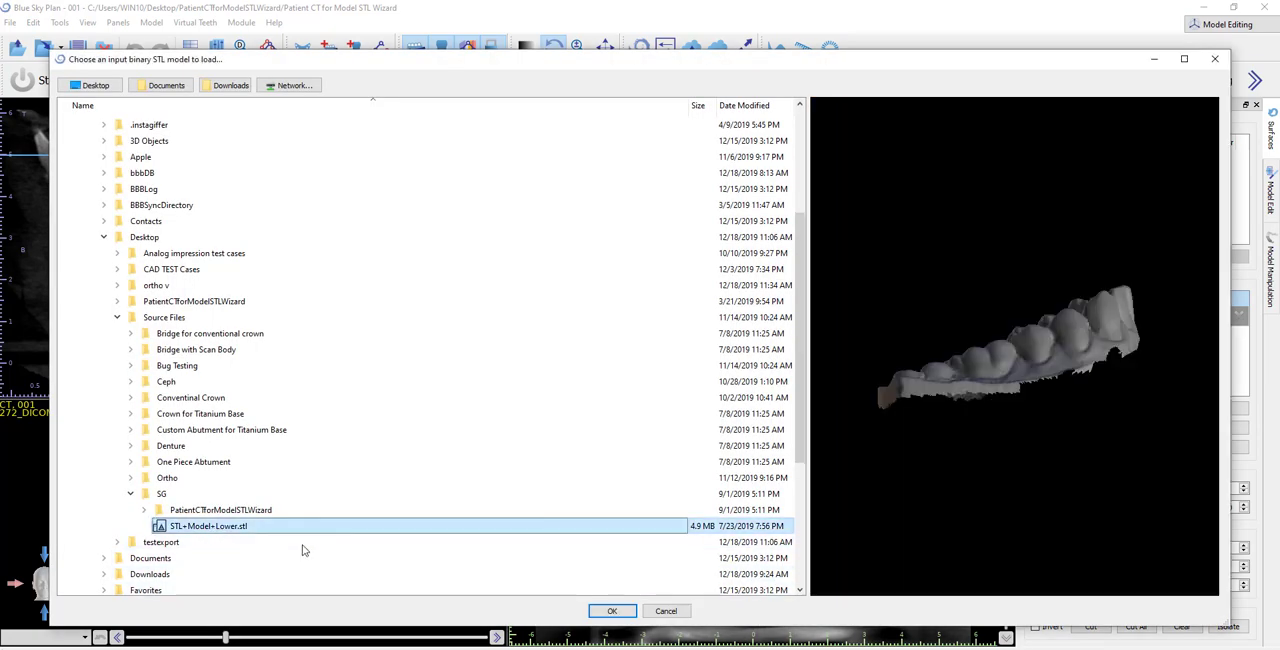
Load STL+Model+Lower.stl onto the CT scan, then close the case discarding changes.
click(611, 610)
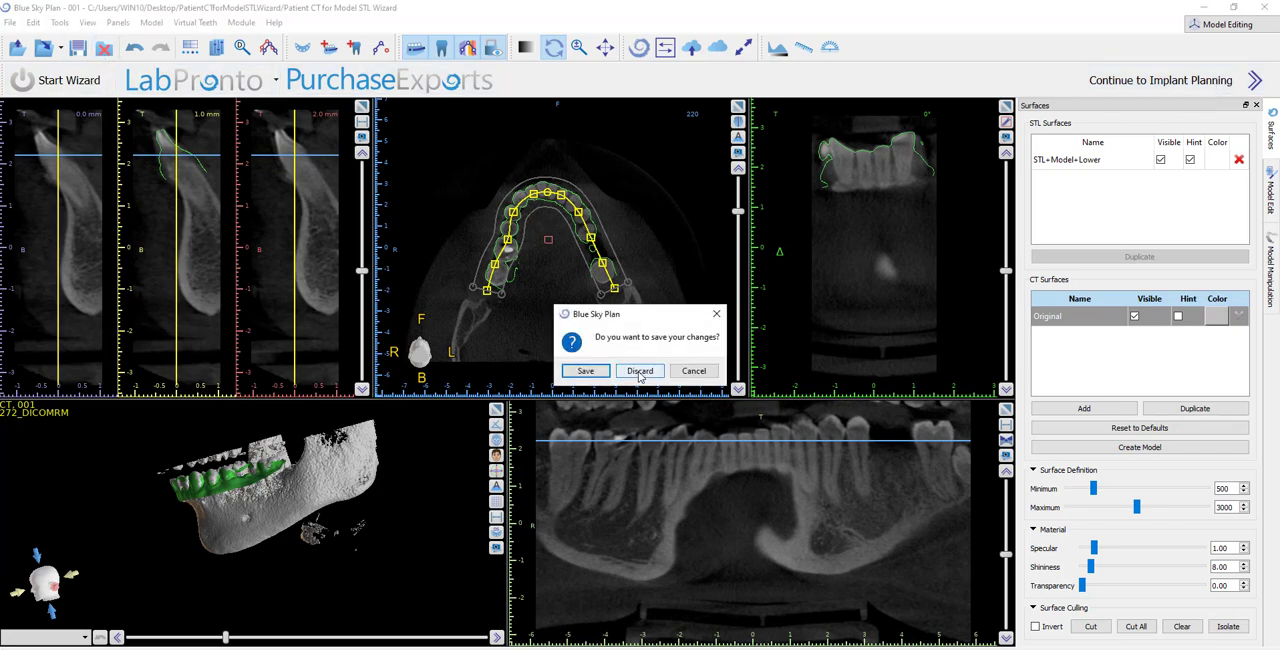
click(639, 370)
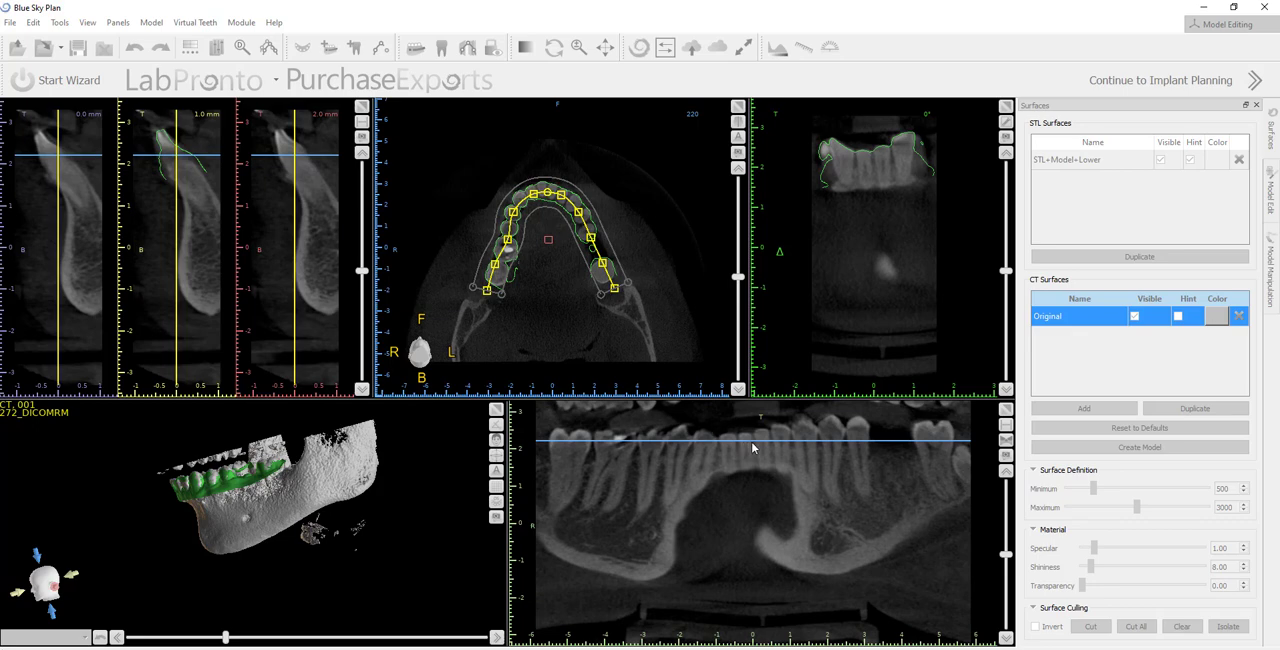